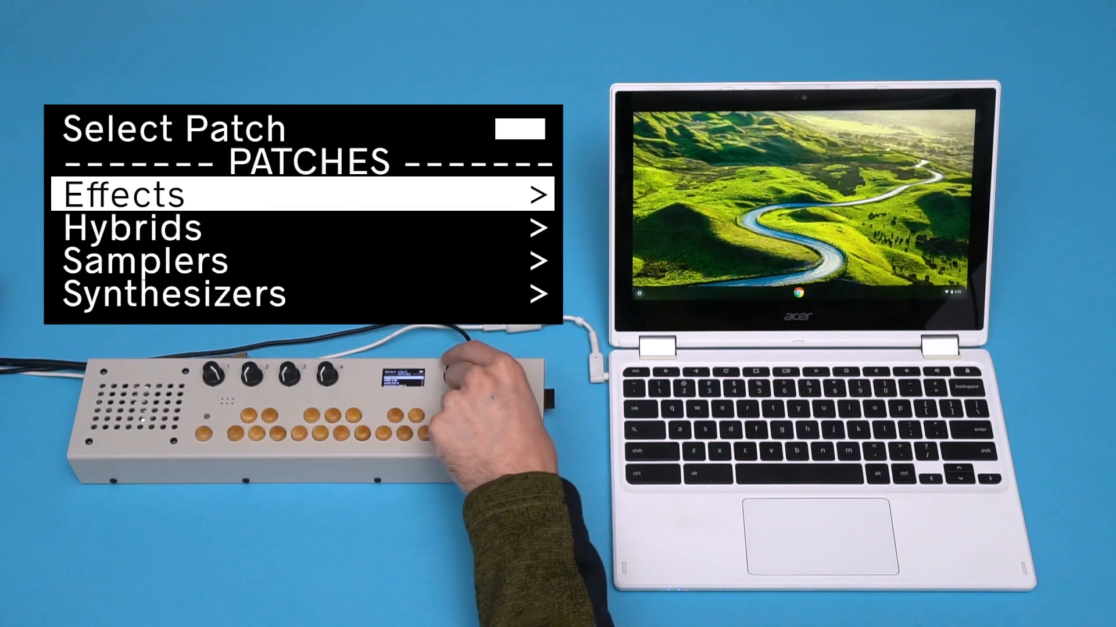
Scroll up on the Organelle home page loaded from organellem.local
scroll("up", 3)
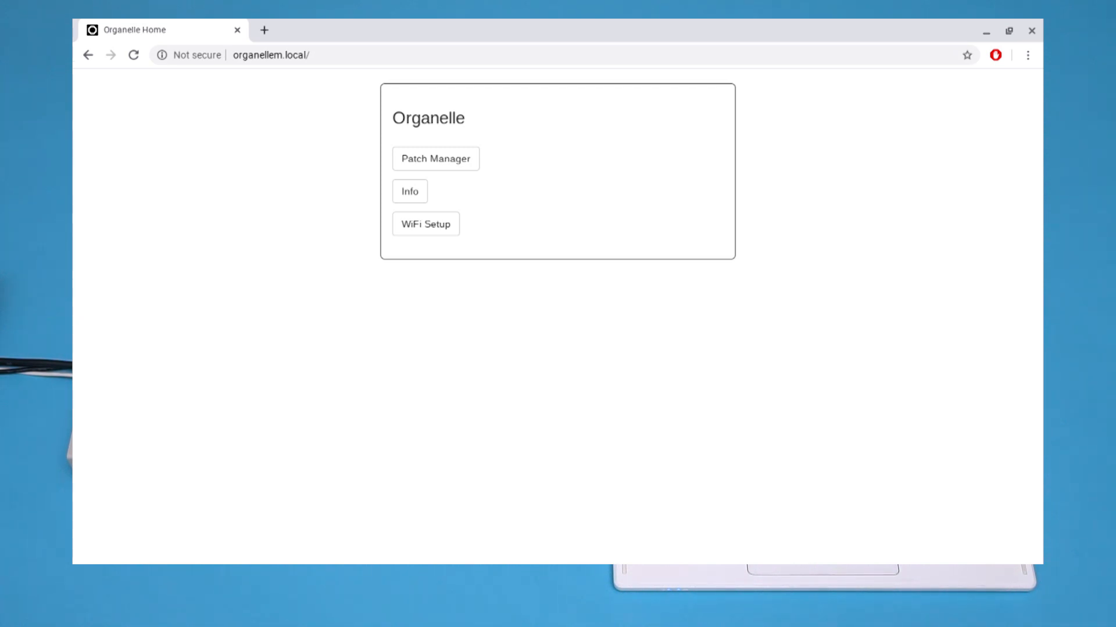
mouse_move(443, 250)
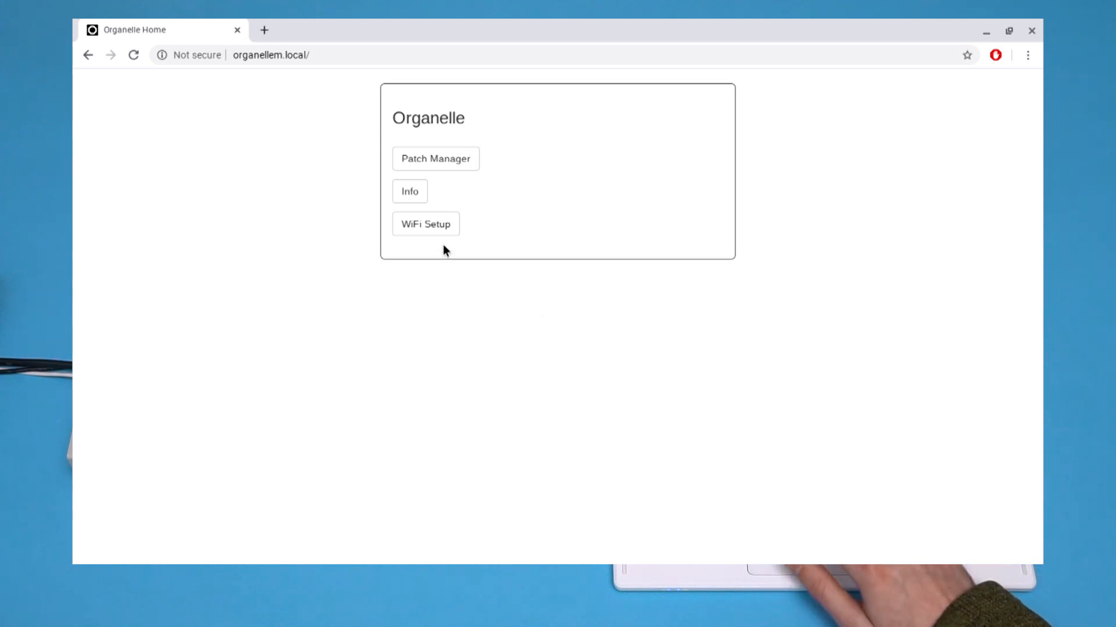
Open WiFi Setup and bring up the Edit AP Settings form
left_click(425, 223)
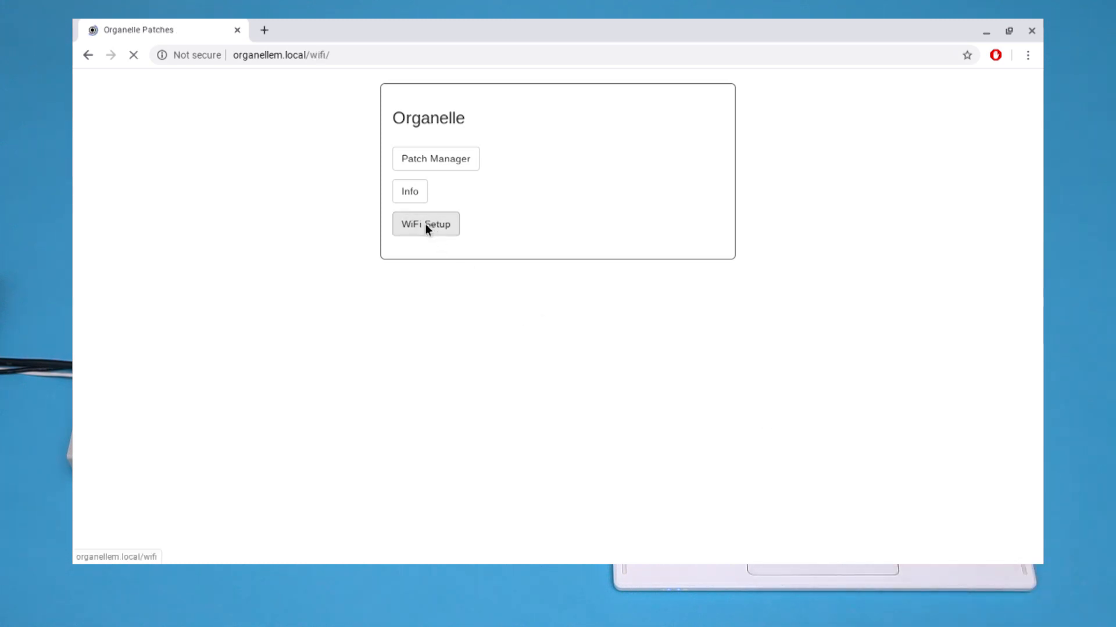
left_click(425, 224)
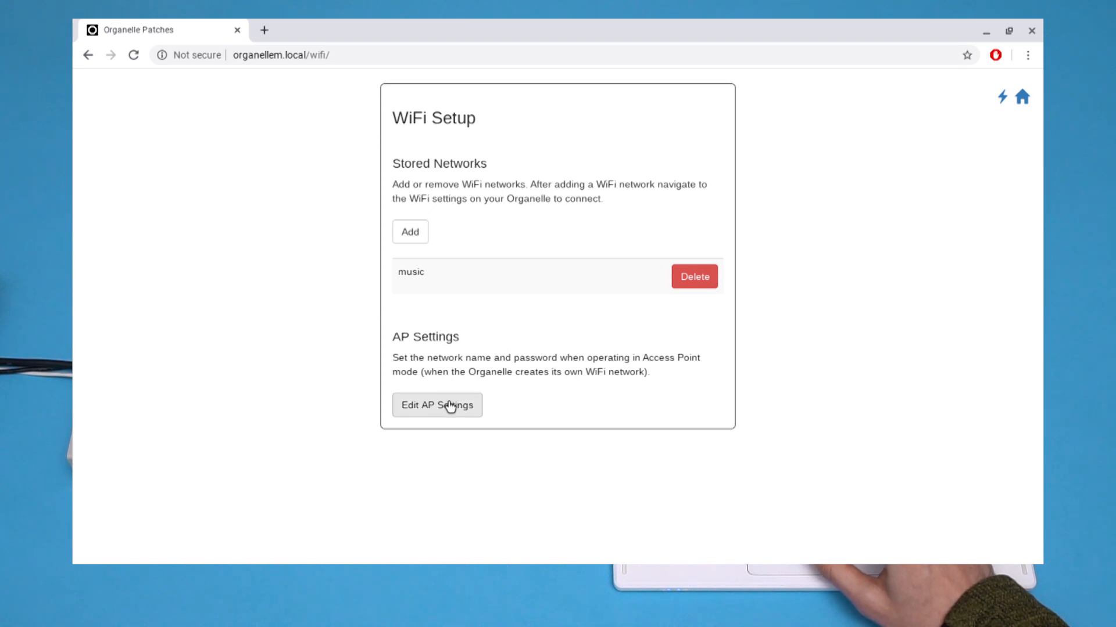
left_click(437, 404)
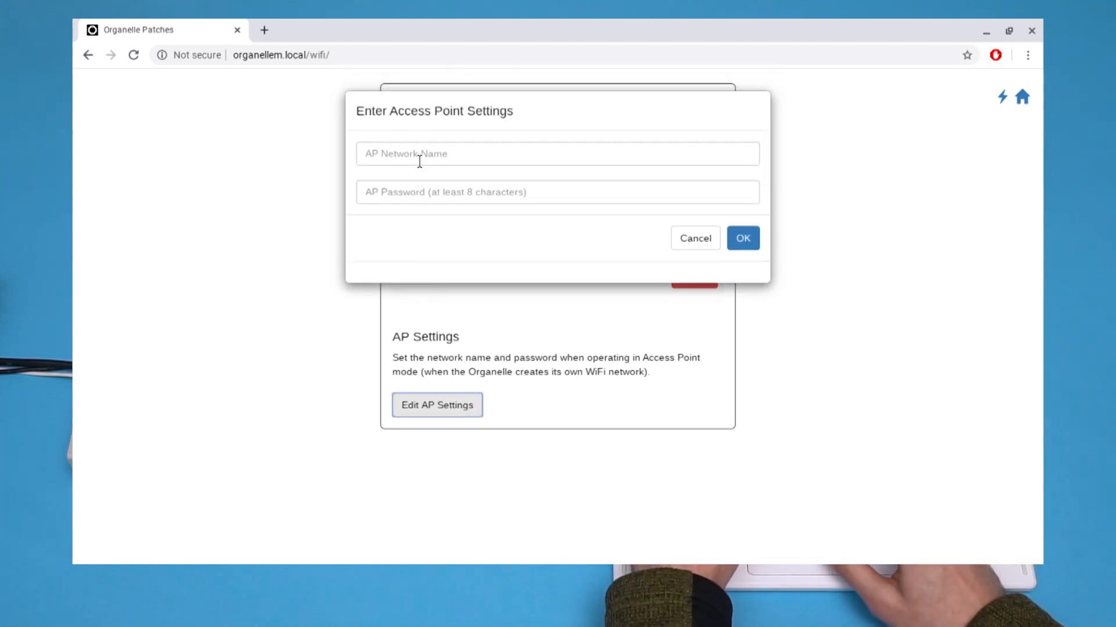
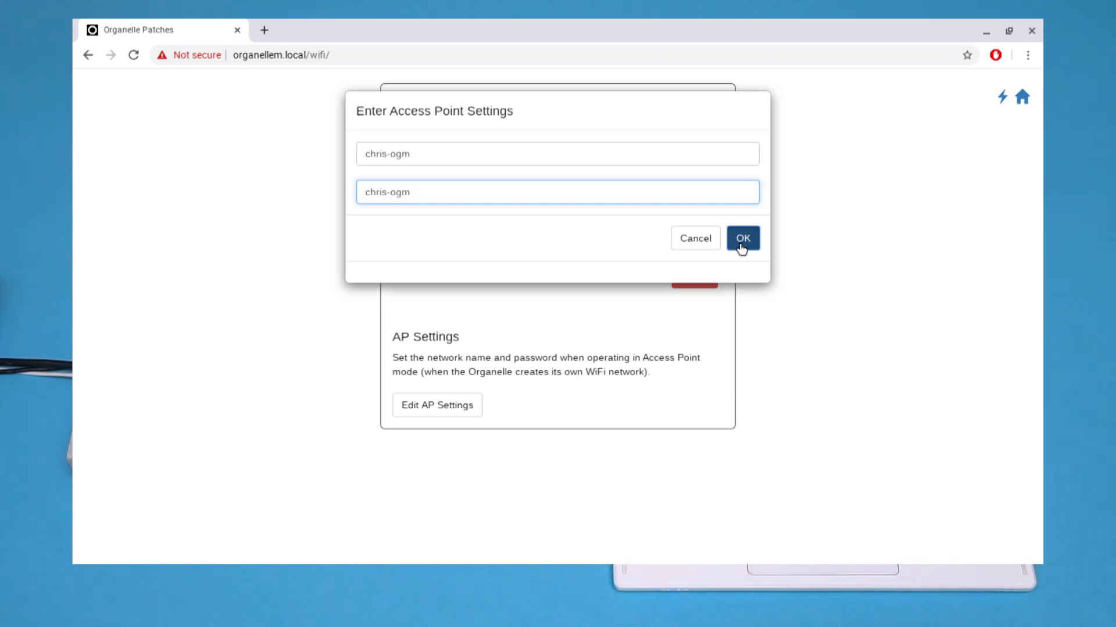
left_click(742, 238)
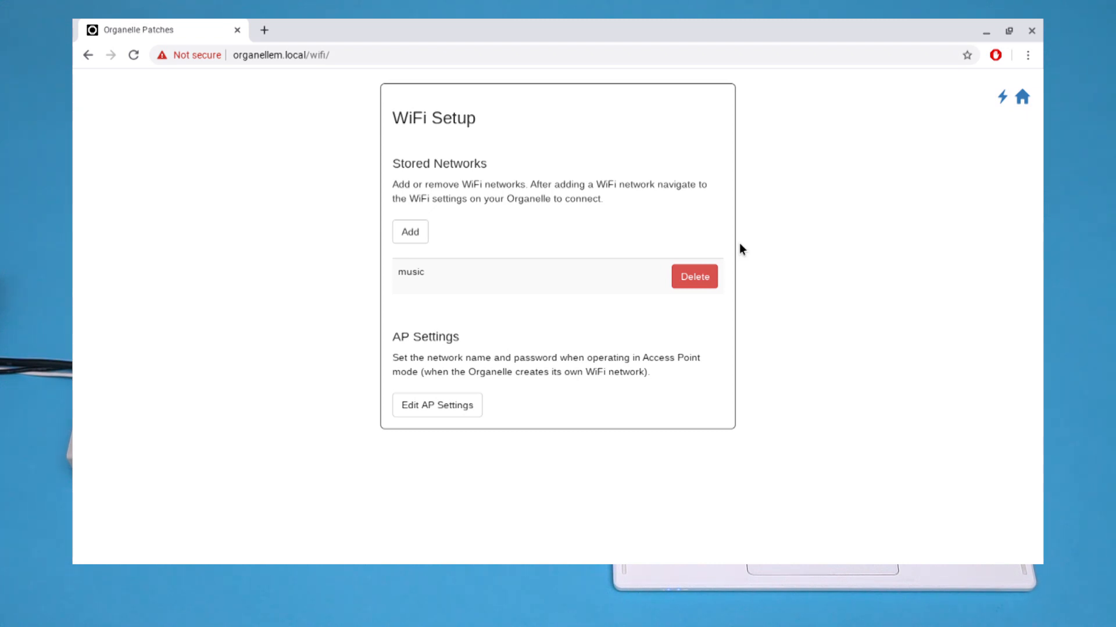
mouse_move(775, 226)
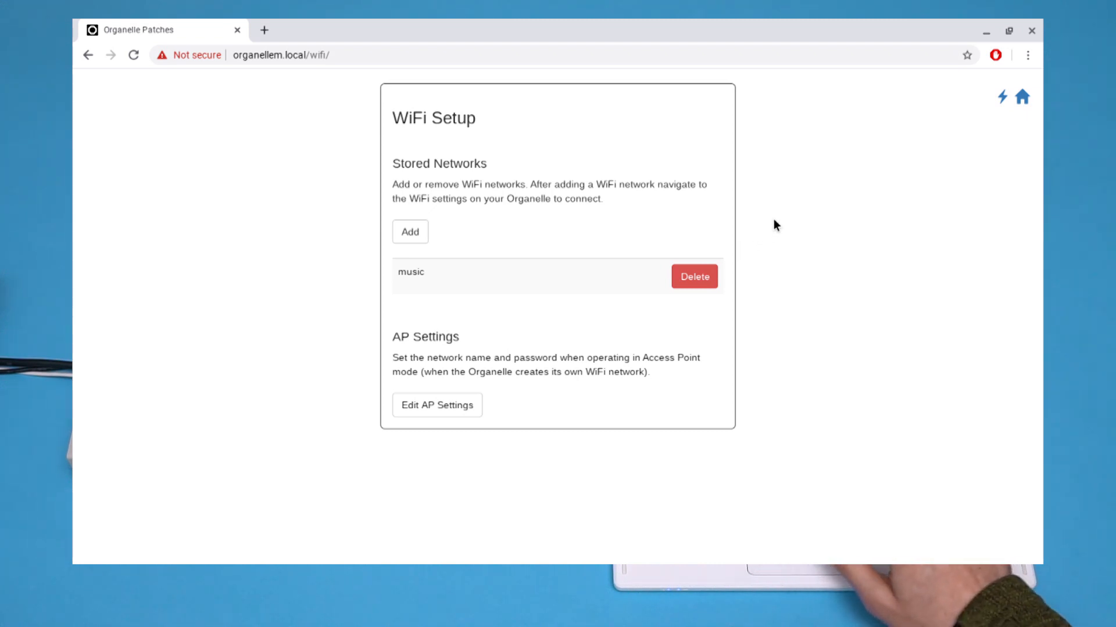
mouse_move(1022, 98)
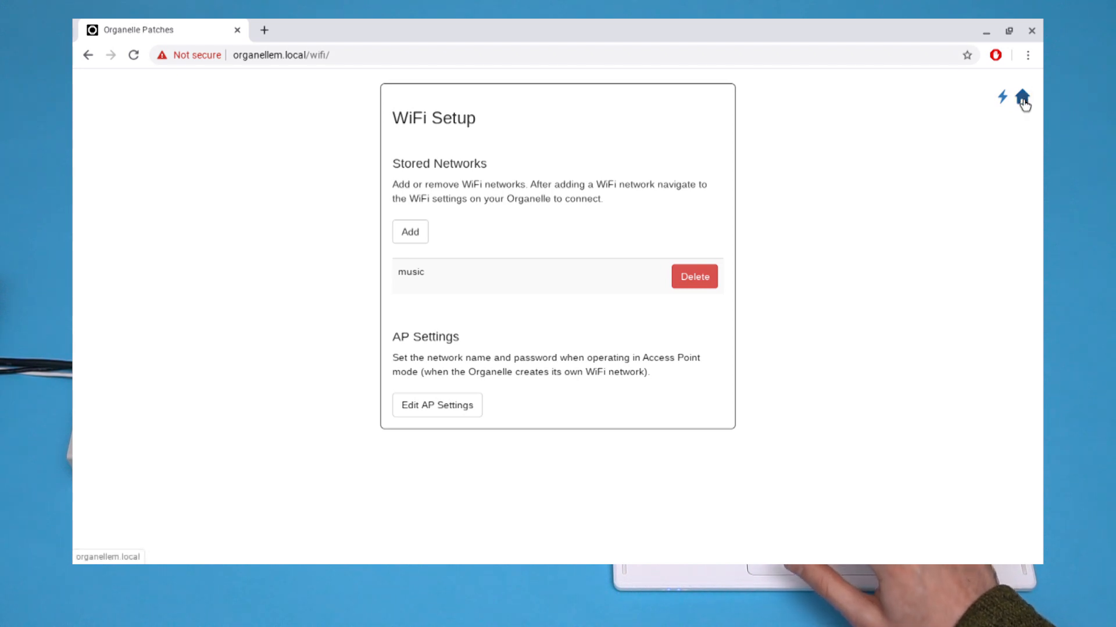
Return to the Organelle home page via the house icon
left_click(1023, 99)
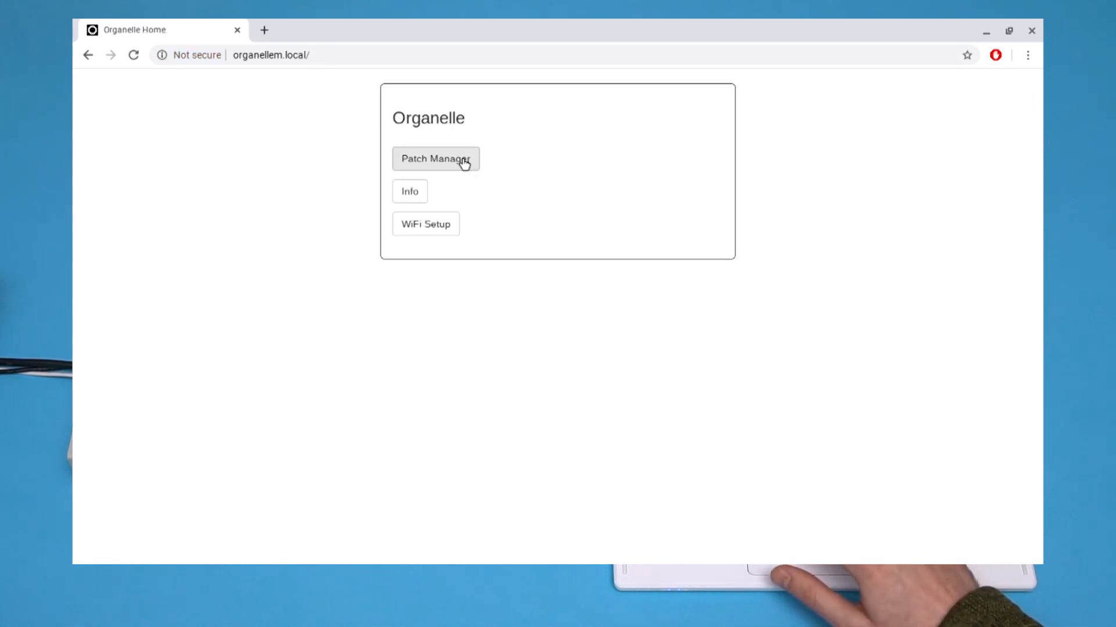
Open Patch Manager to list the SD card files, including ap.txt
left_click(435, 158)
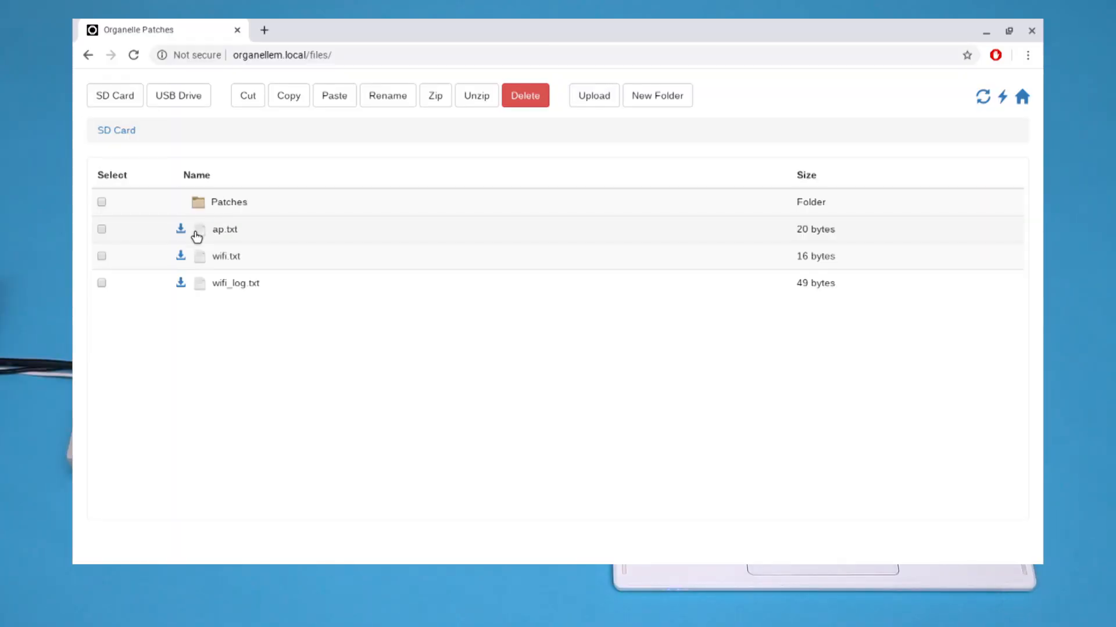
mouse_move(229, 231)
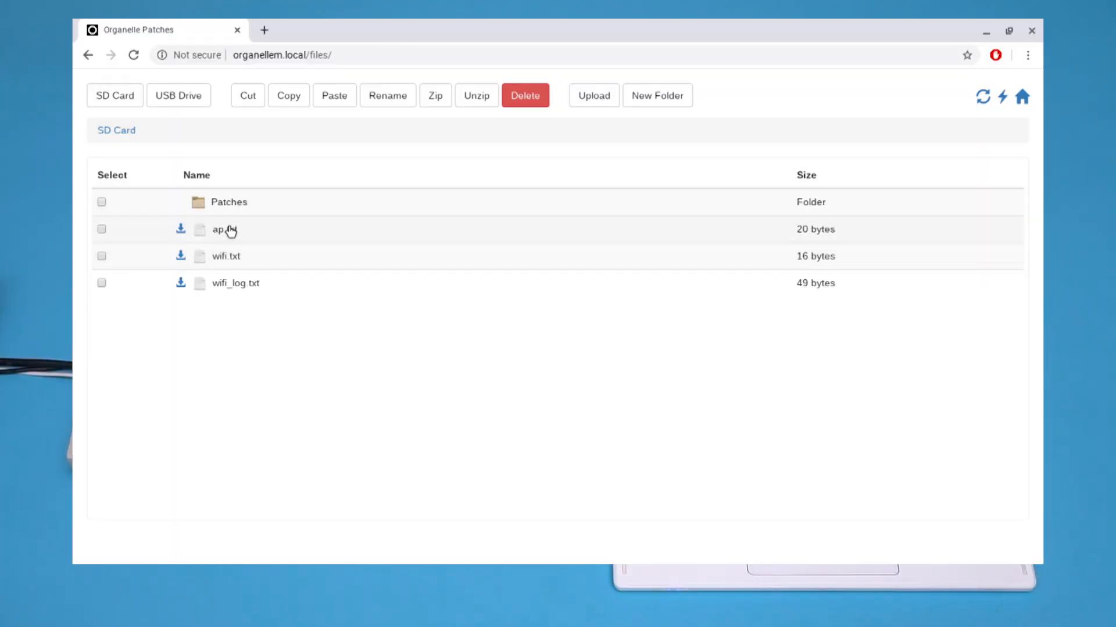